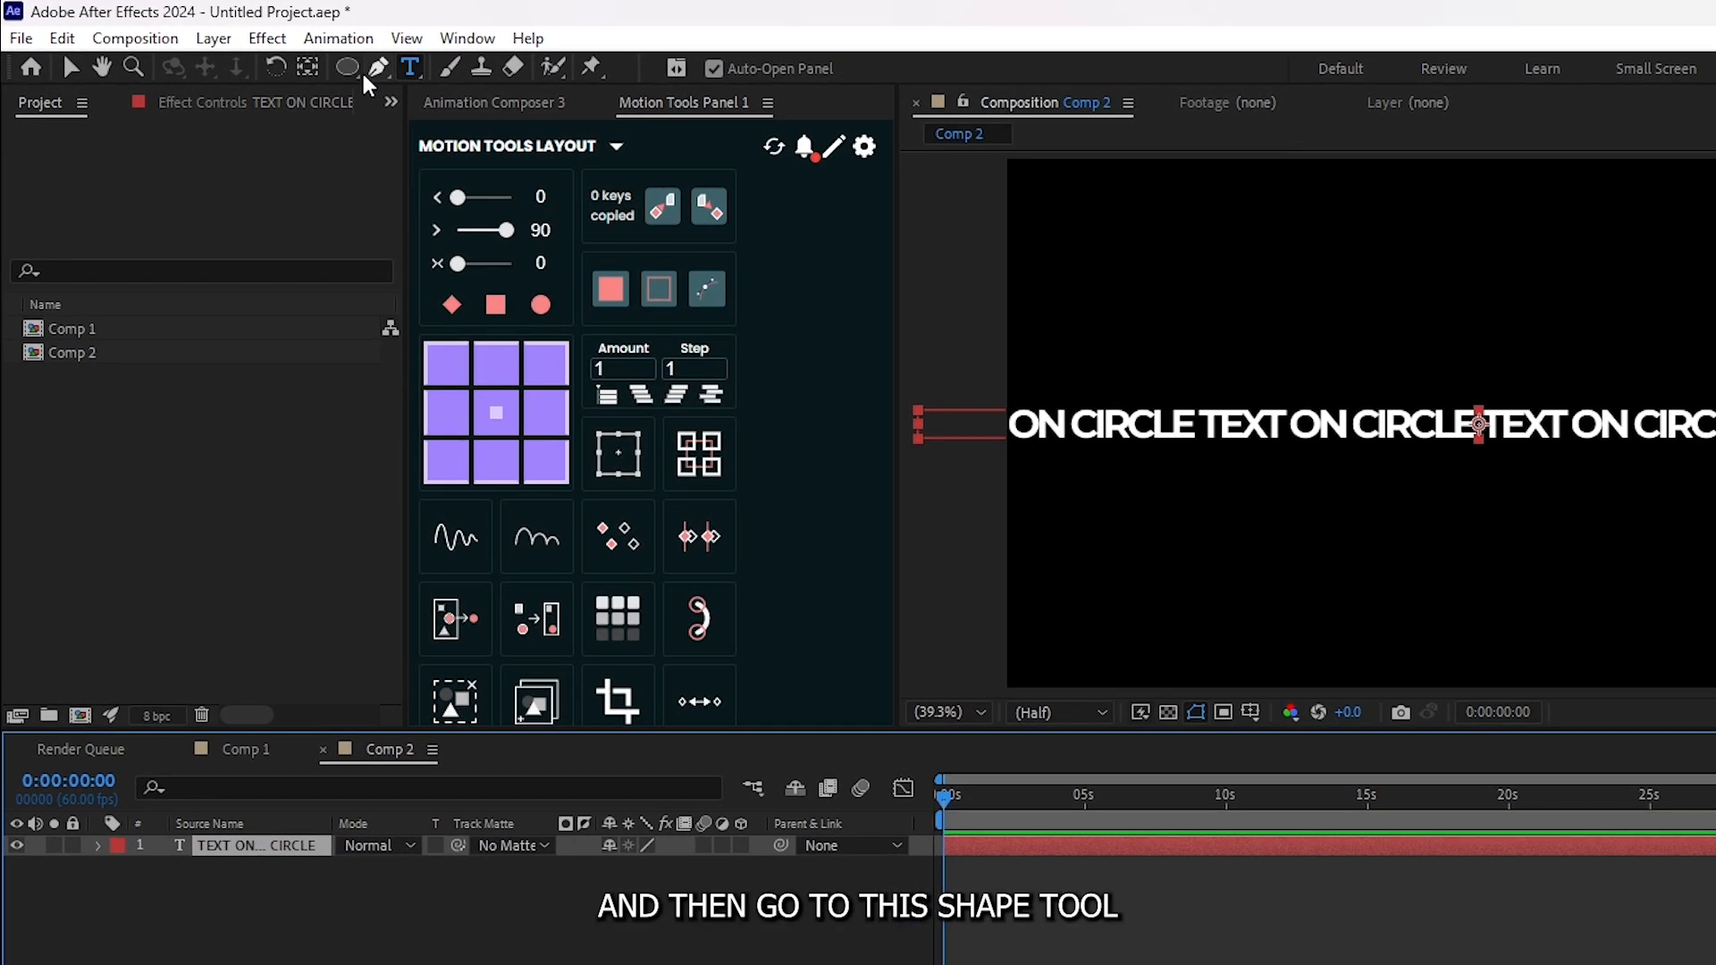
- Draw a circular Mask 1 around the text with the Ellipse tool
{"action": "left_click", "coordinate": [349, 68]}
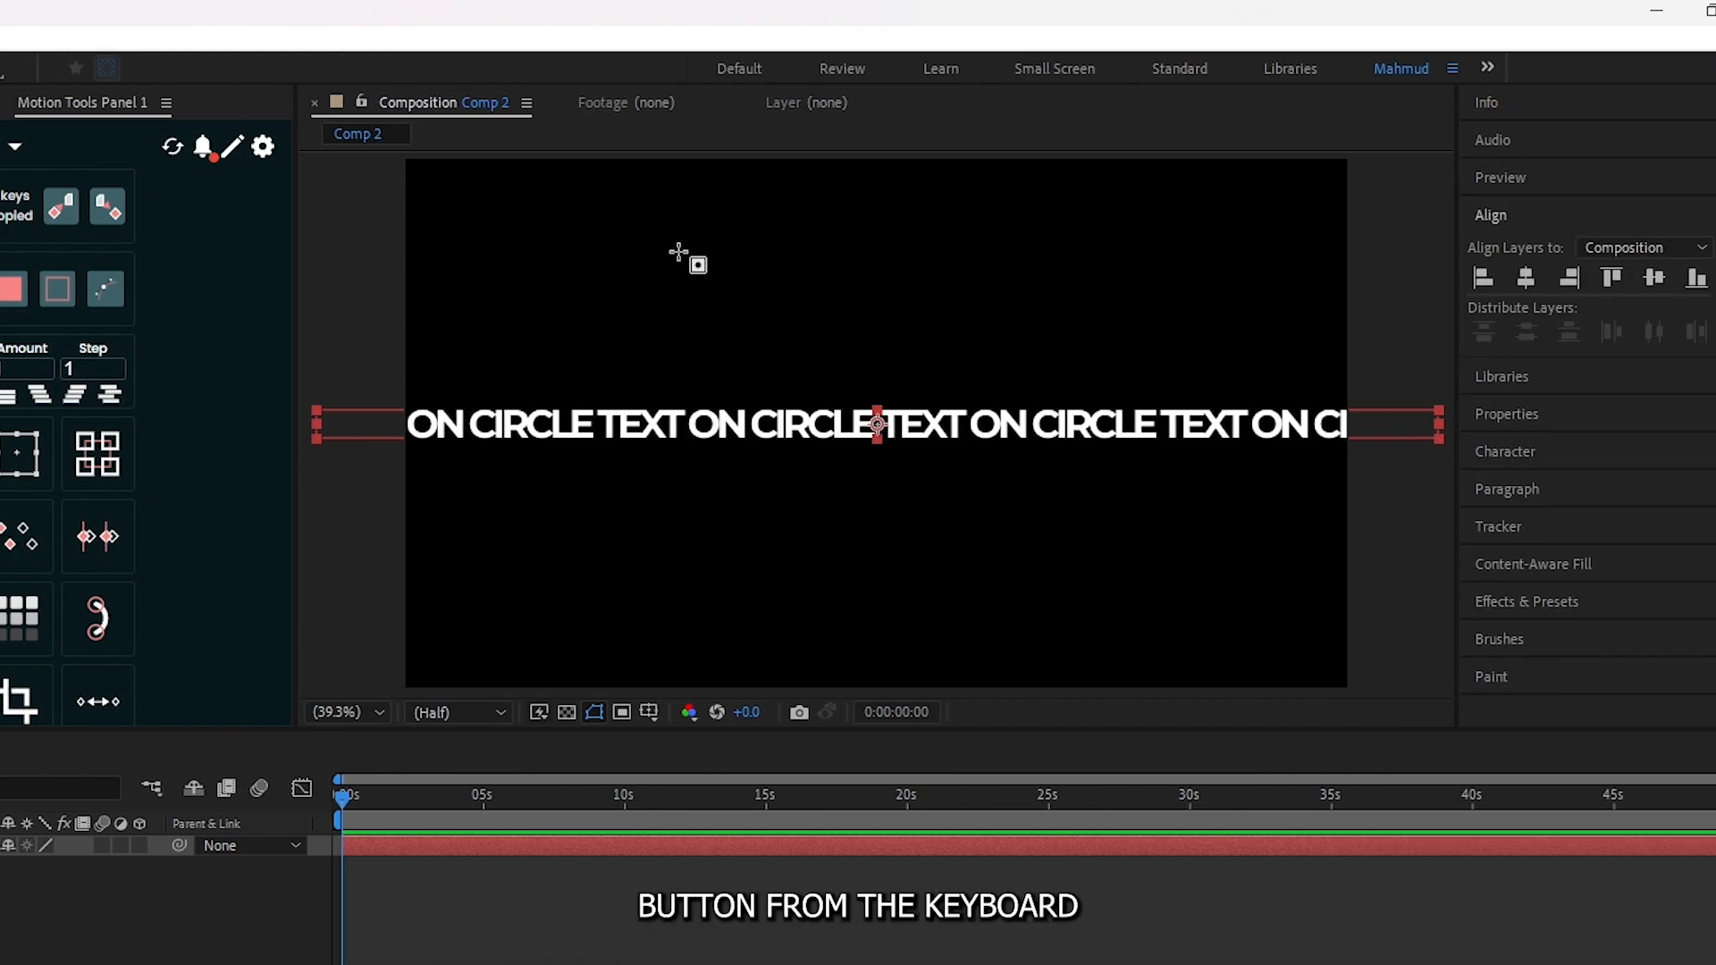
{"action": "left_click_drag", "start_coordinate": [754, 251], "coordinate": [836, 406]}
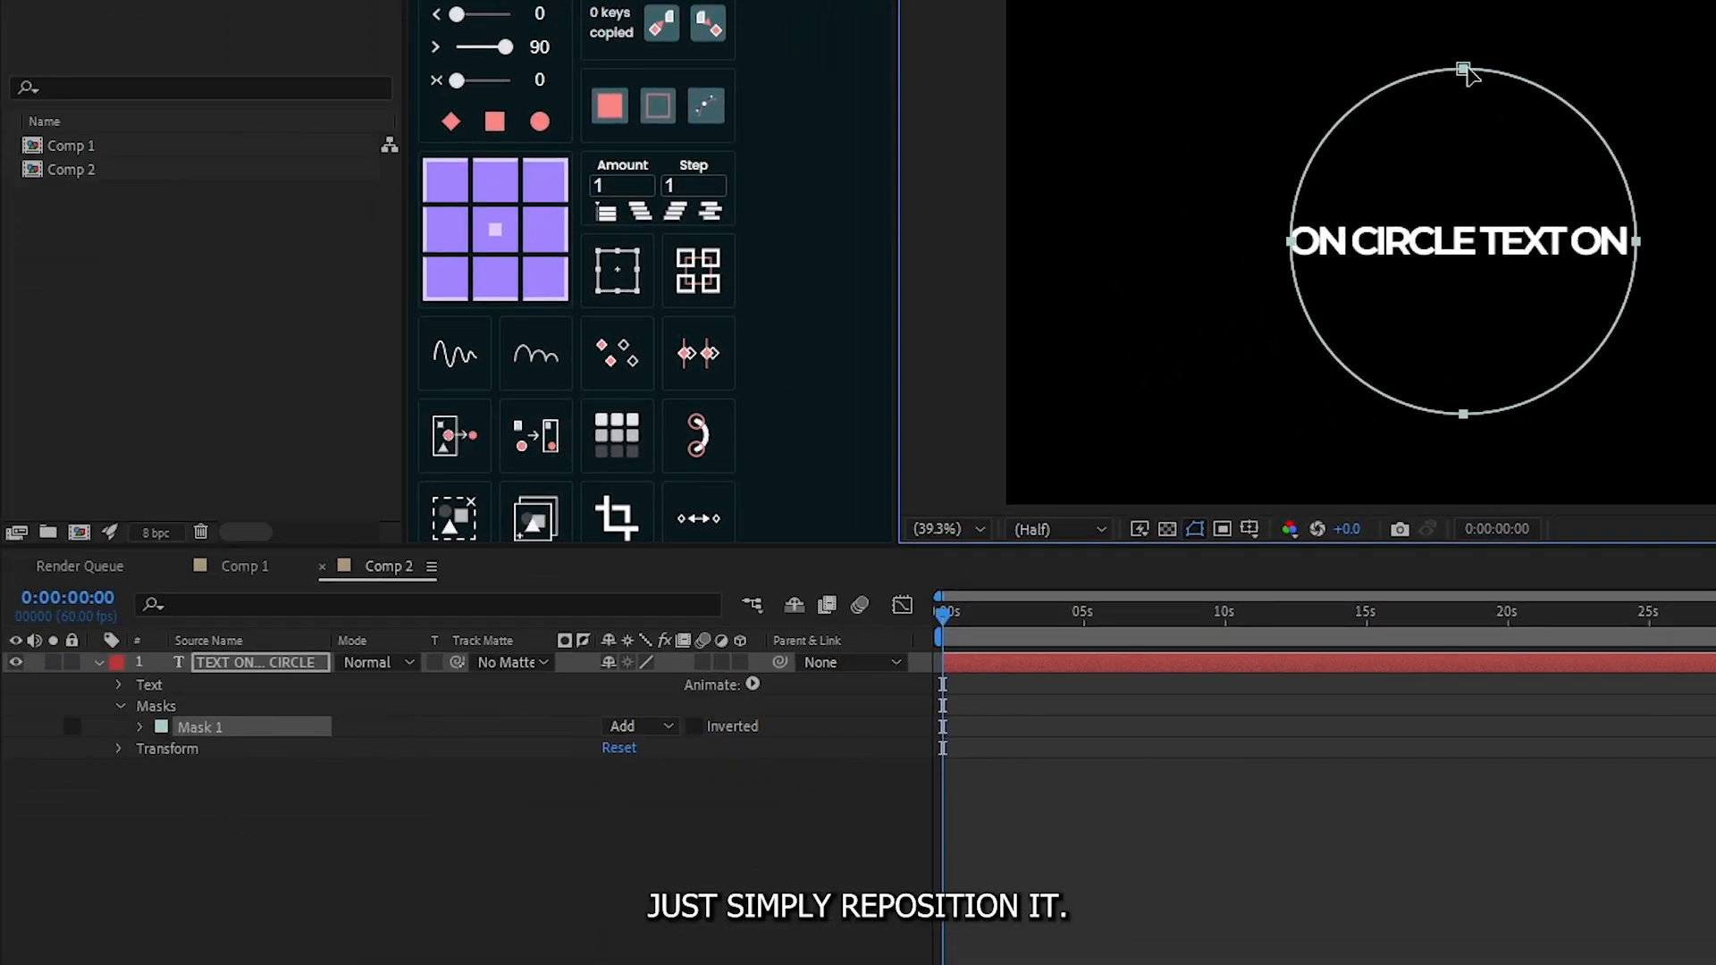
- Set the text layer's Path Options path to Mask 1 so the text wraps the circle
{"action": "left_click", "coordinate": [259, 661]}
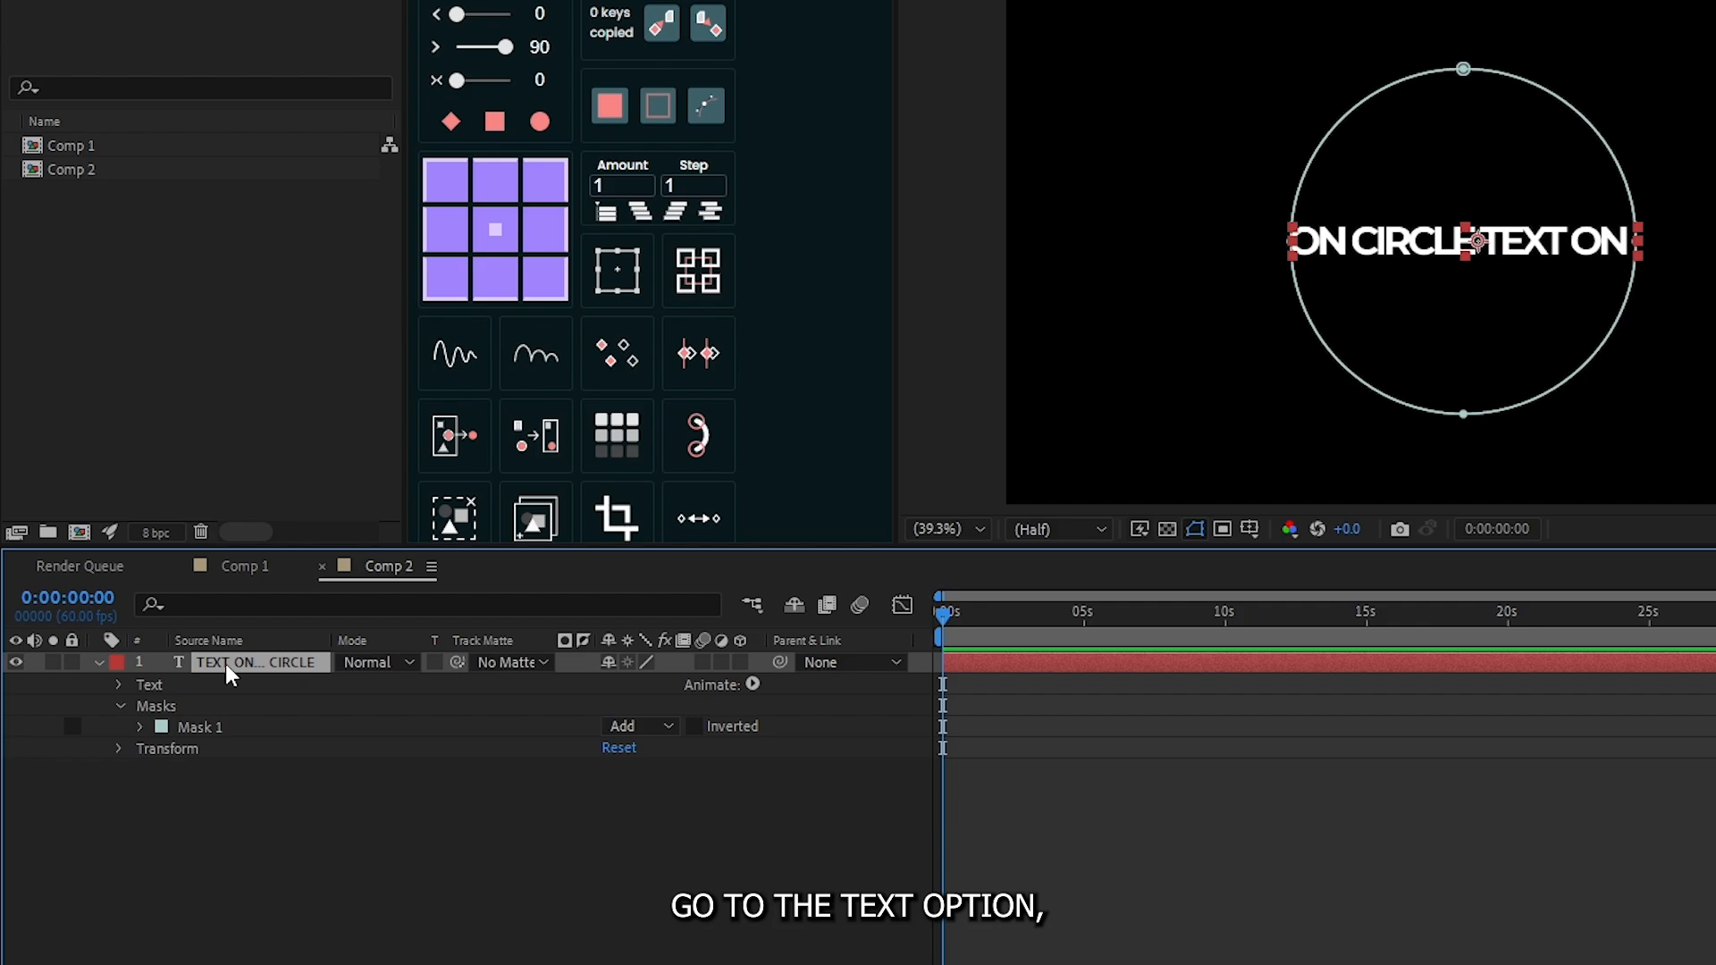
{"action": "left_click", "coordinate": [118, 684]}
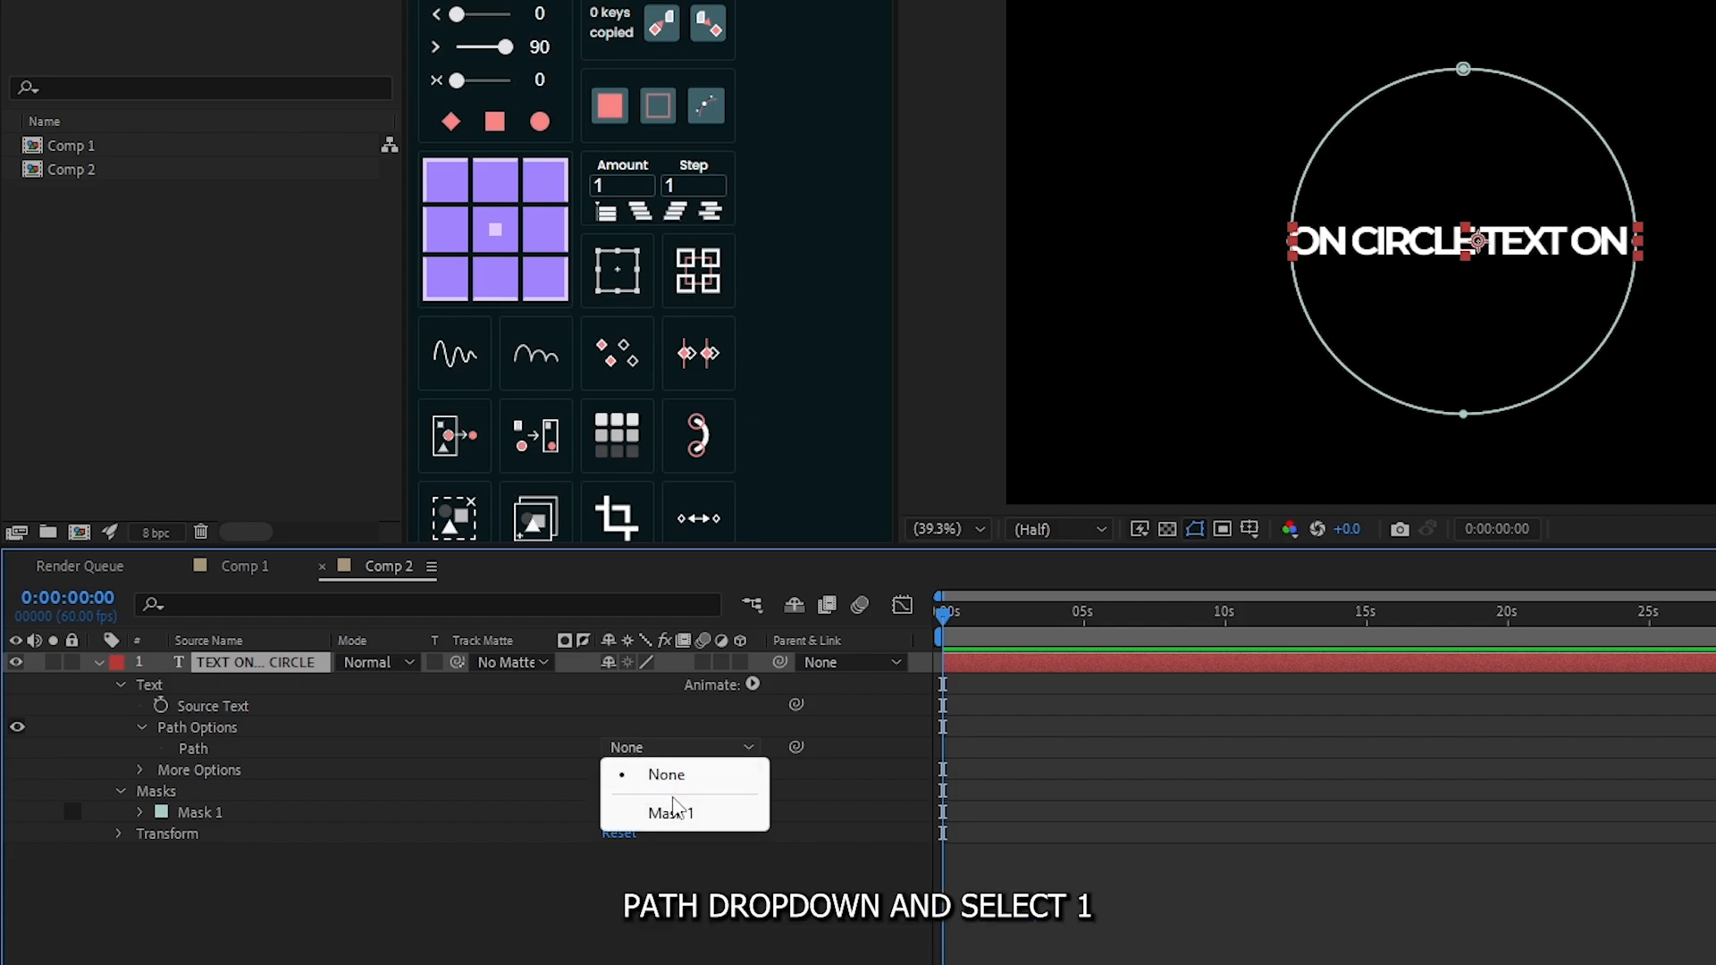
{"action": "left_click", "coordinate": [669, 812]}
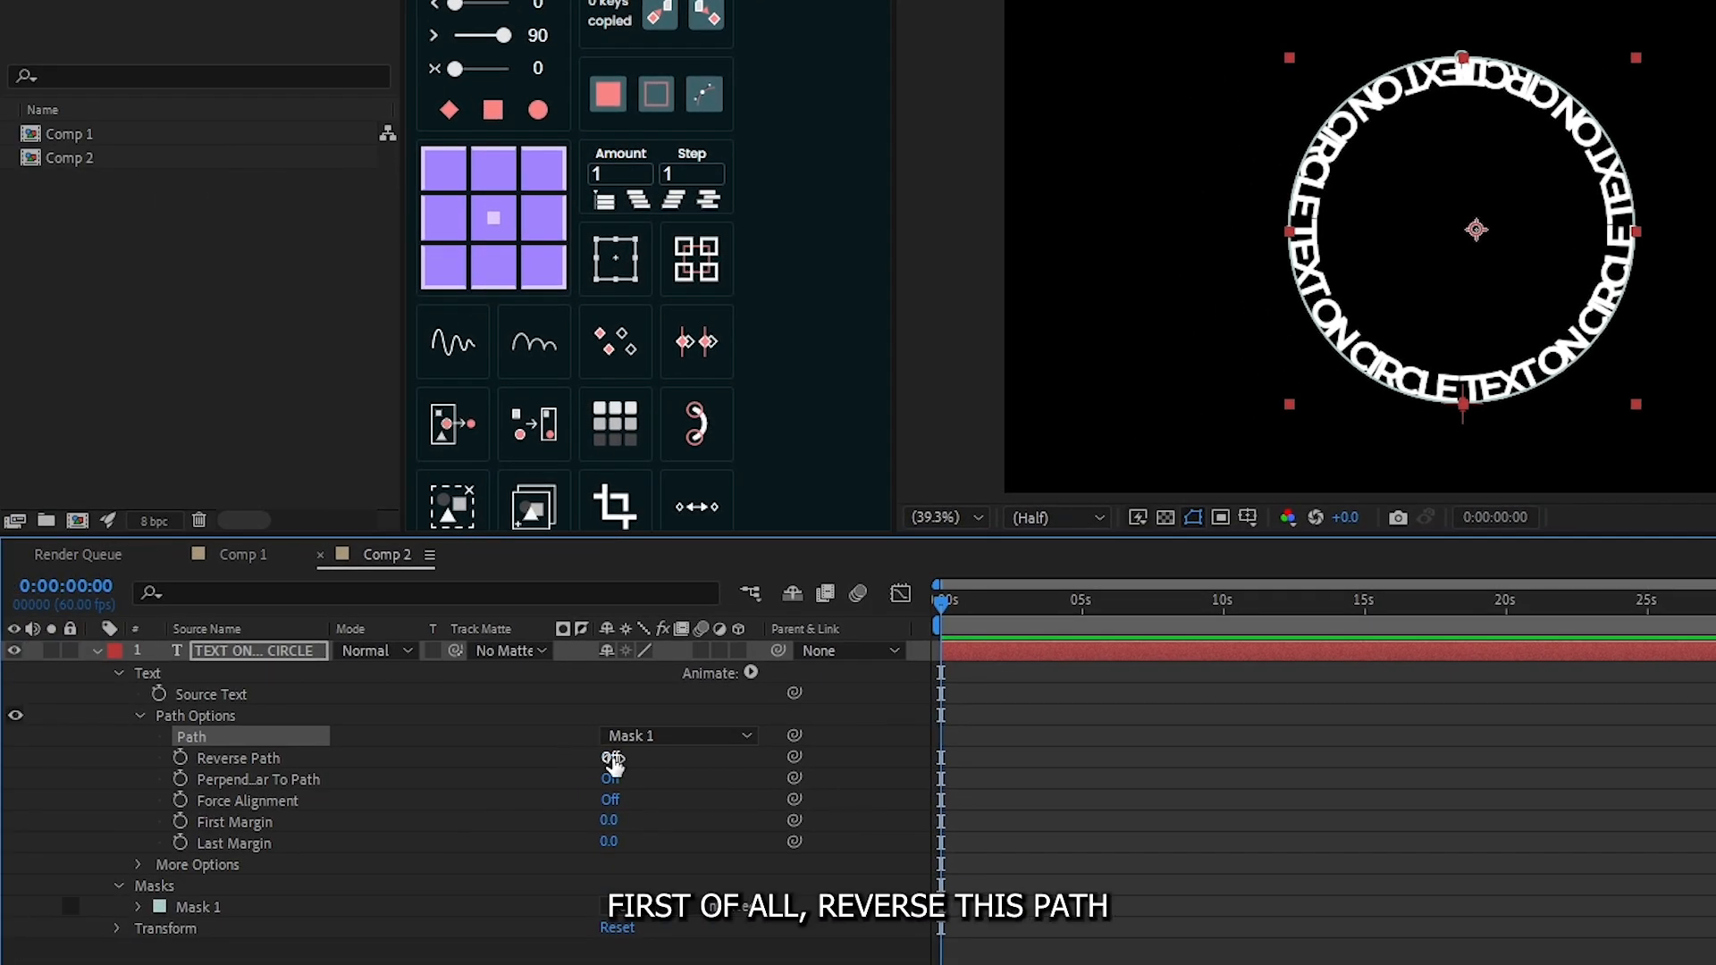
{"action": "left_click", "coordinate": [607, 757]}
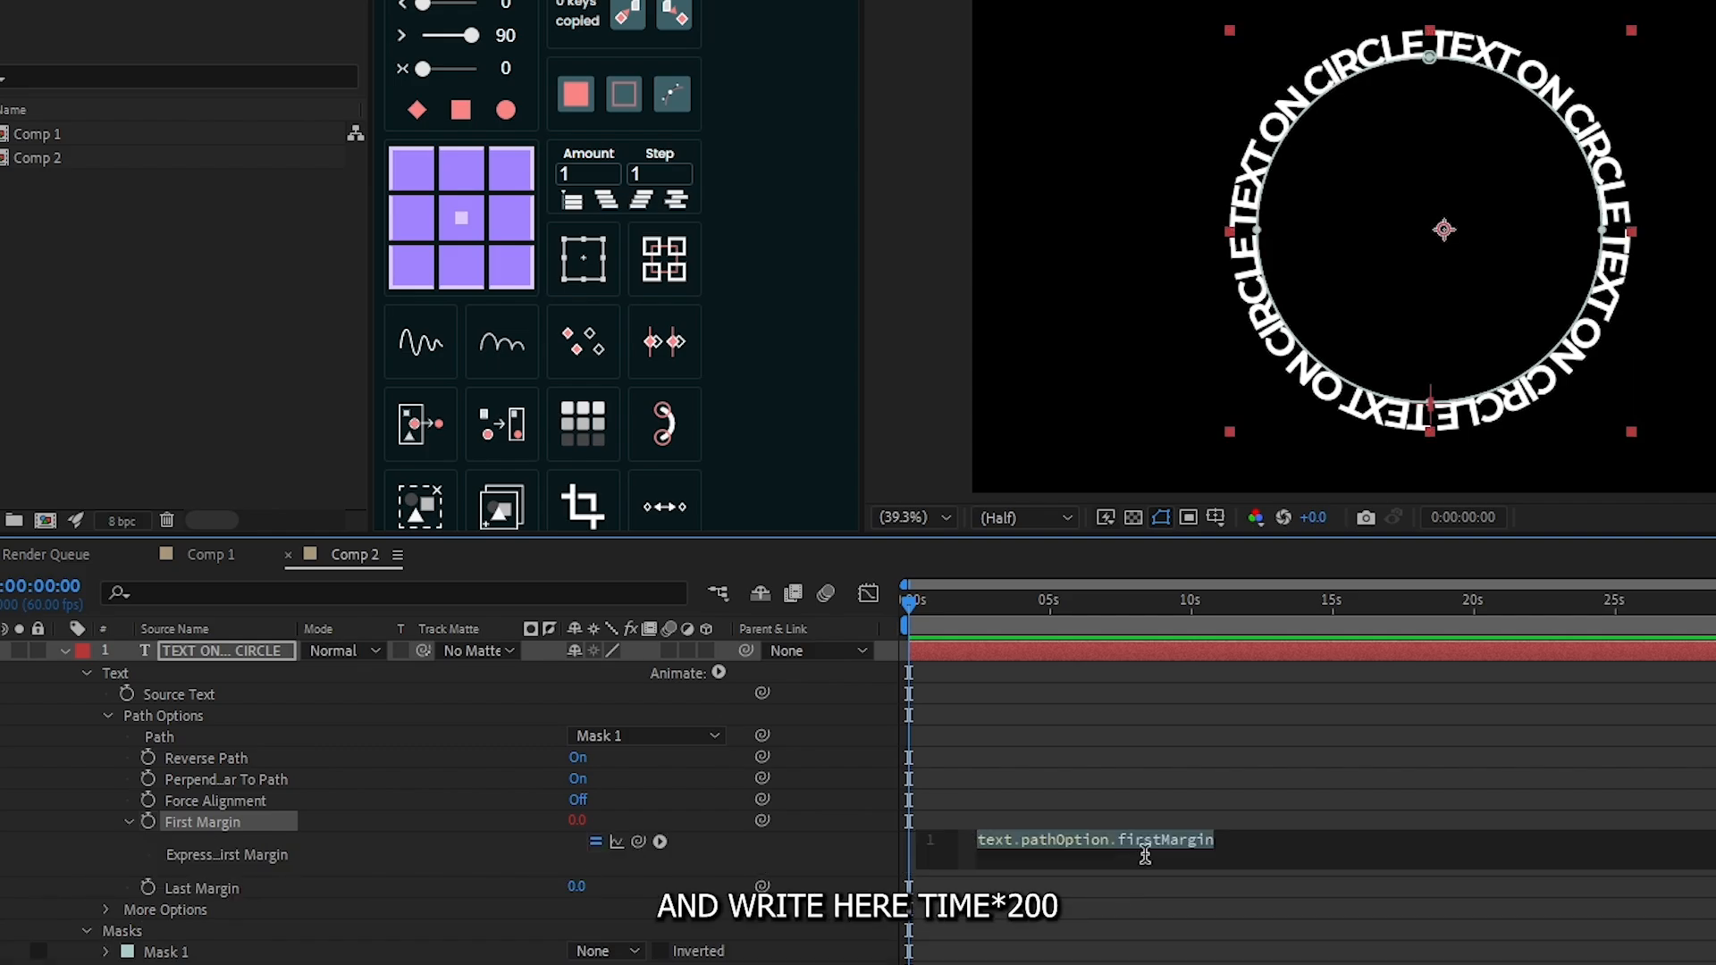
- Give First Margin the expression time*200 so the text travels around the ring
{"action": "type", "text": "time*200"}
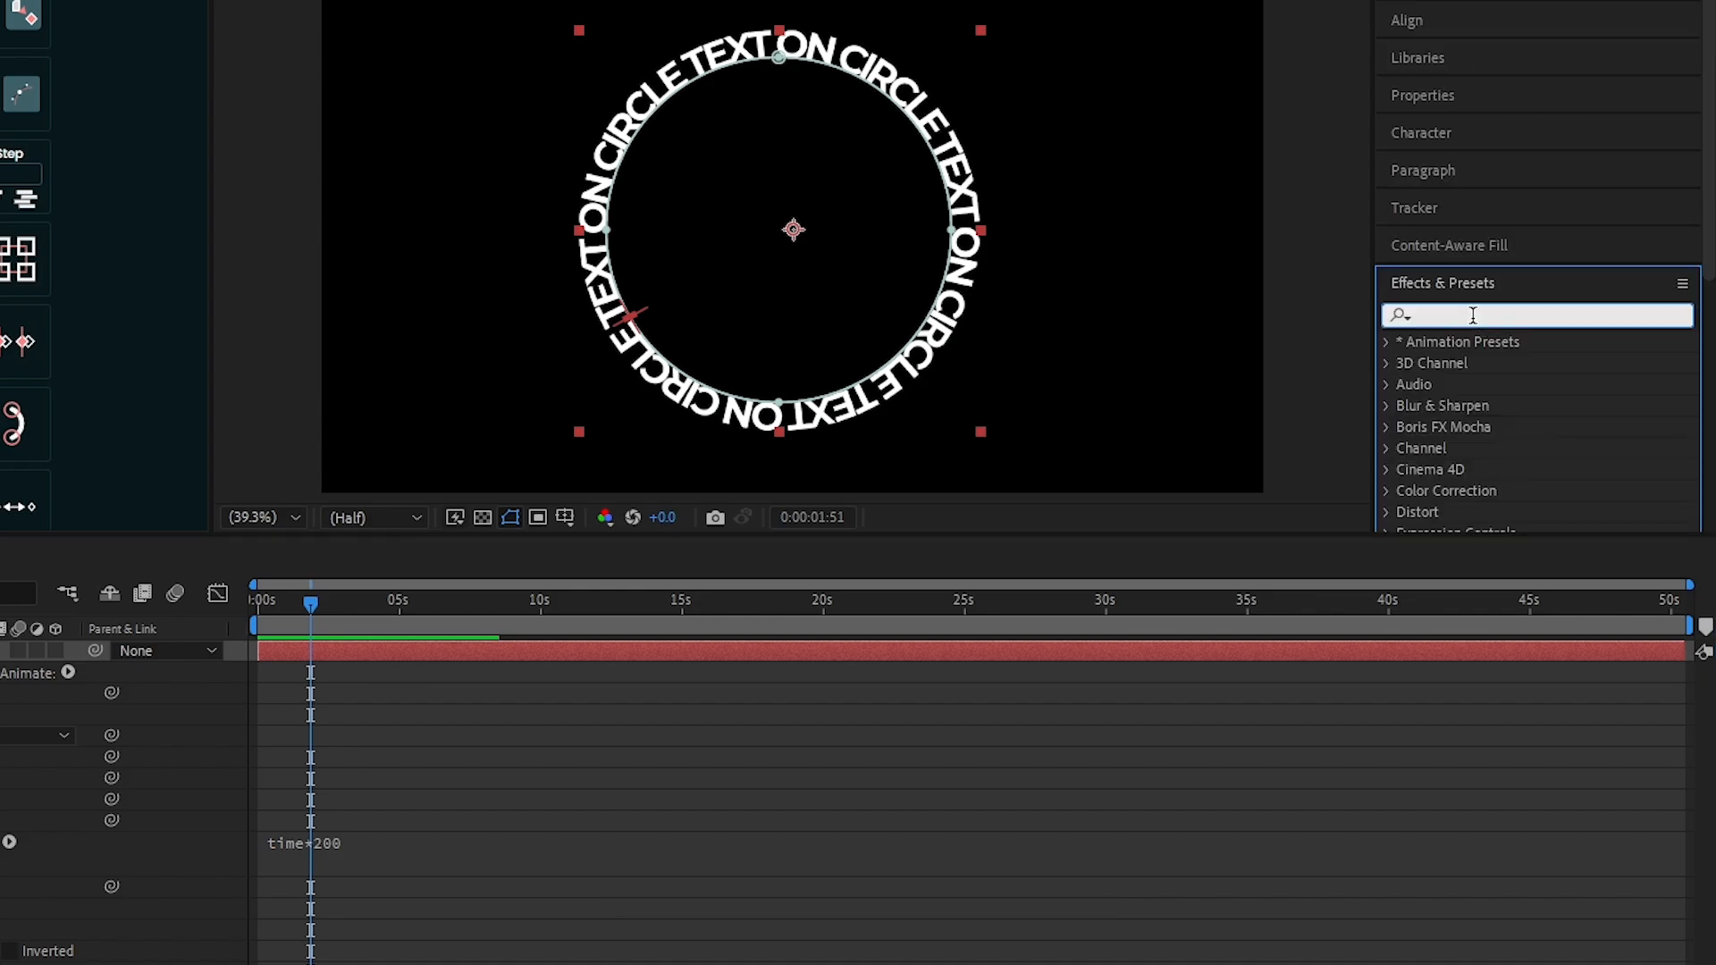
- Apply Deep Glow to the text layer with radius 500 and exposure 0.06
{"action": "type", "text": "glow"}
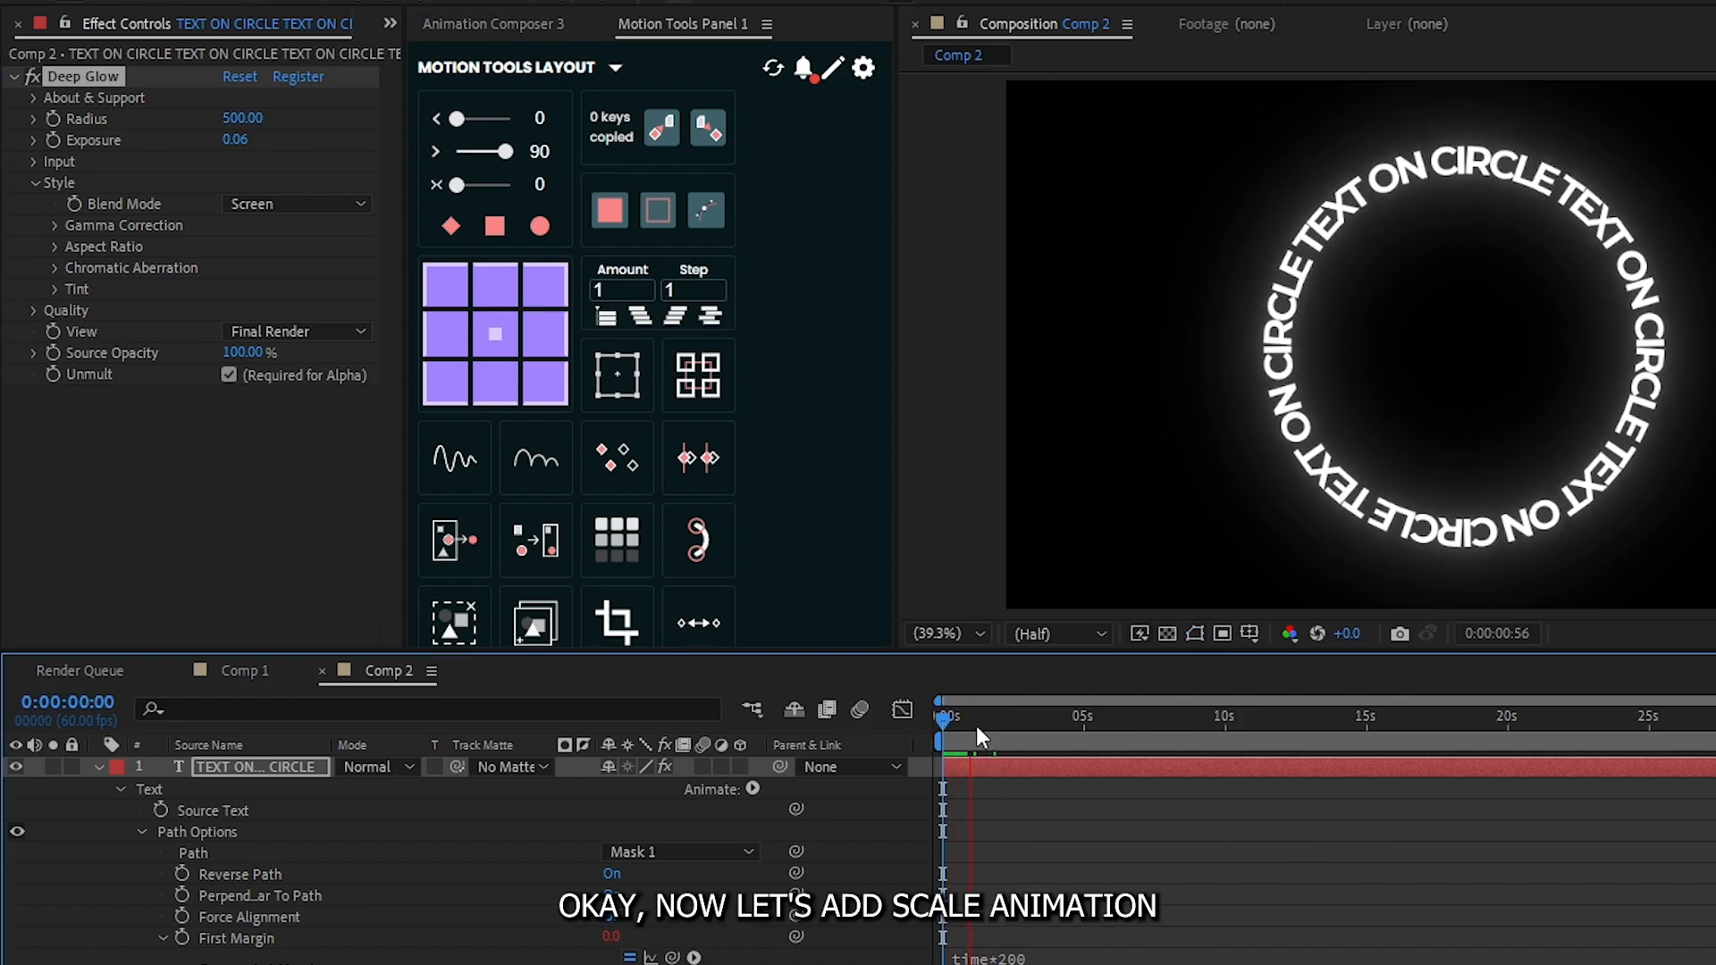
- Keyframe Scale from 0% to 100% at the start and centre the anchor point
{"action": "left_click", "coordinate": [259, 767]}
{"action": "type", "text": "1"}
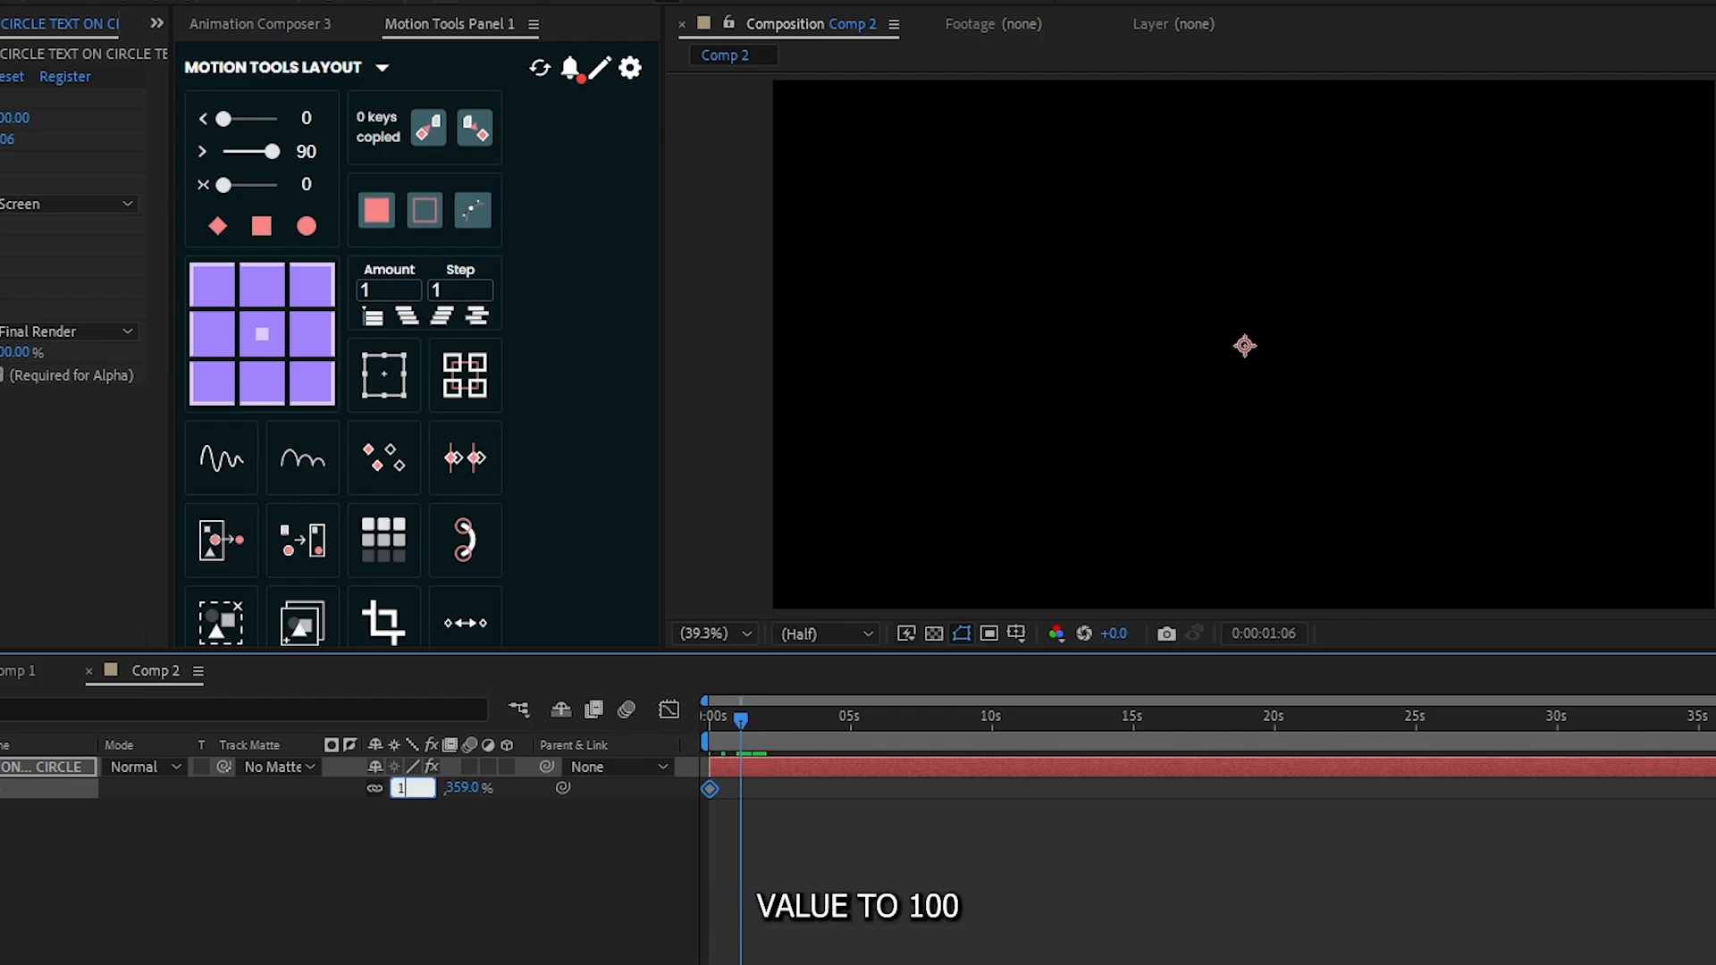
{"action": "left_click", "coordinate": [260, 335]}
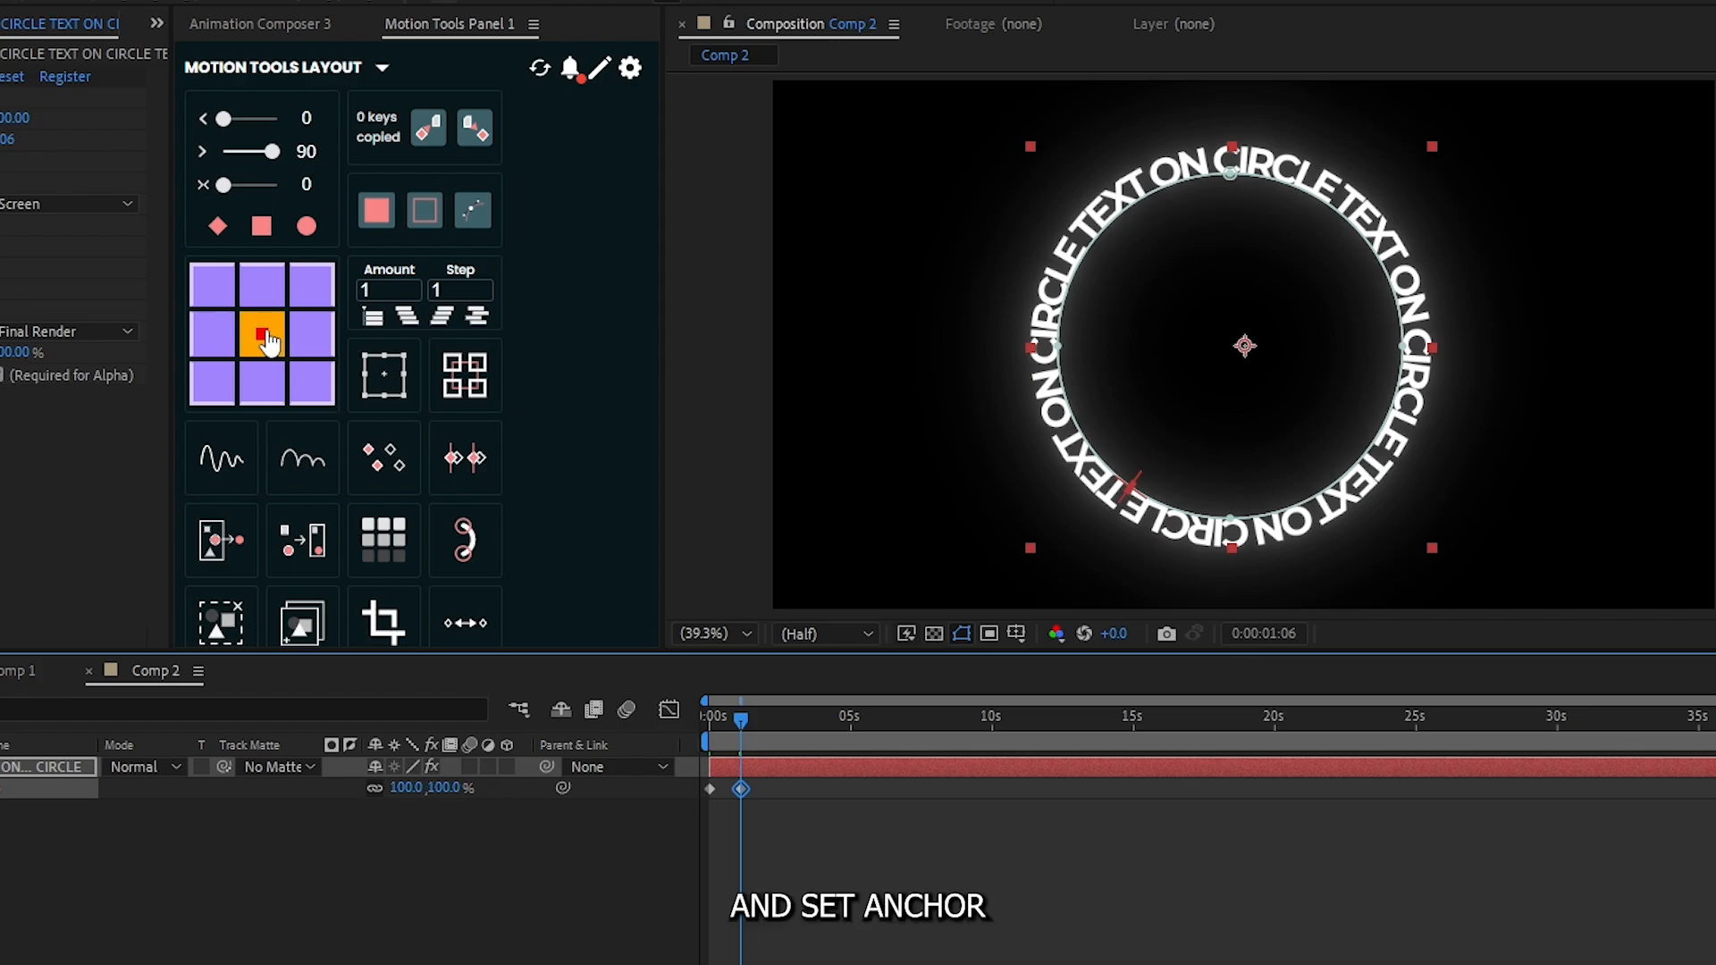
{"action": "left_click", "coordinate": [261, 334]}
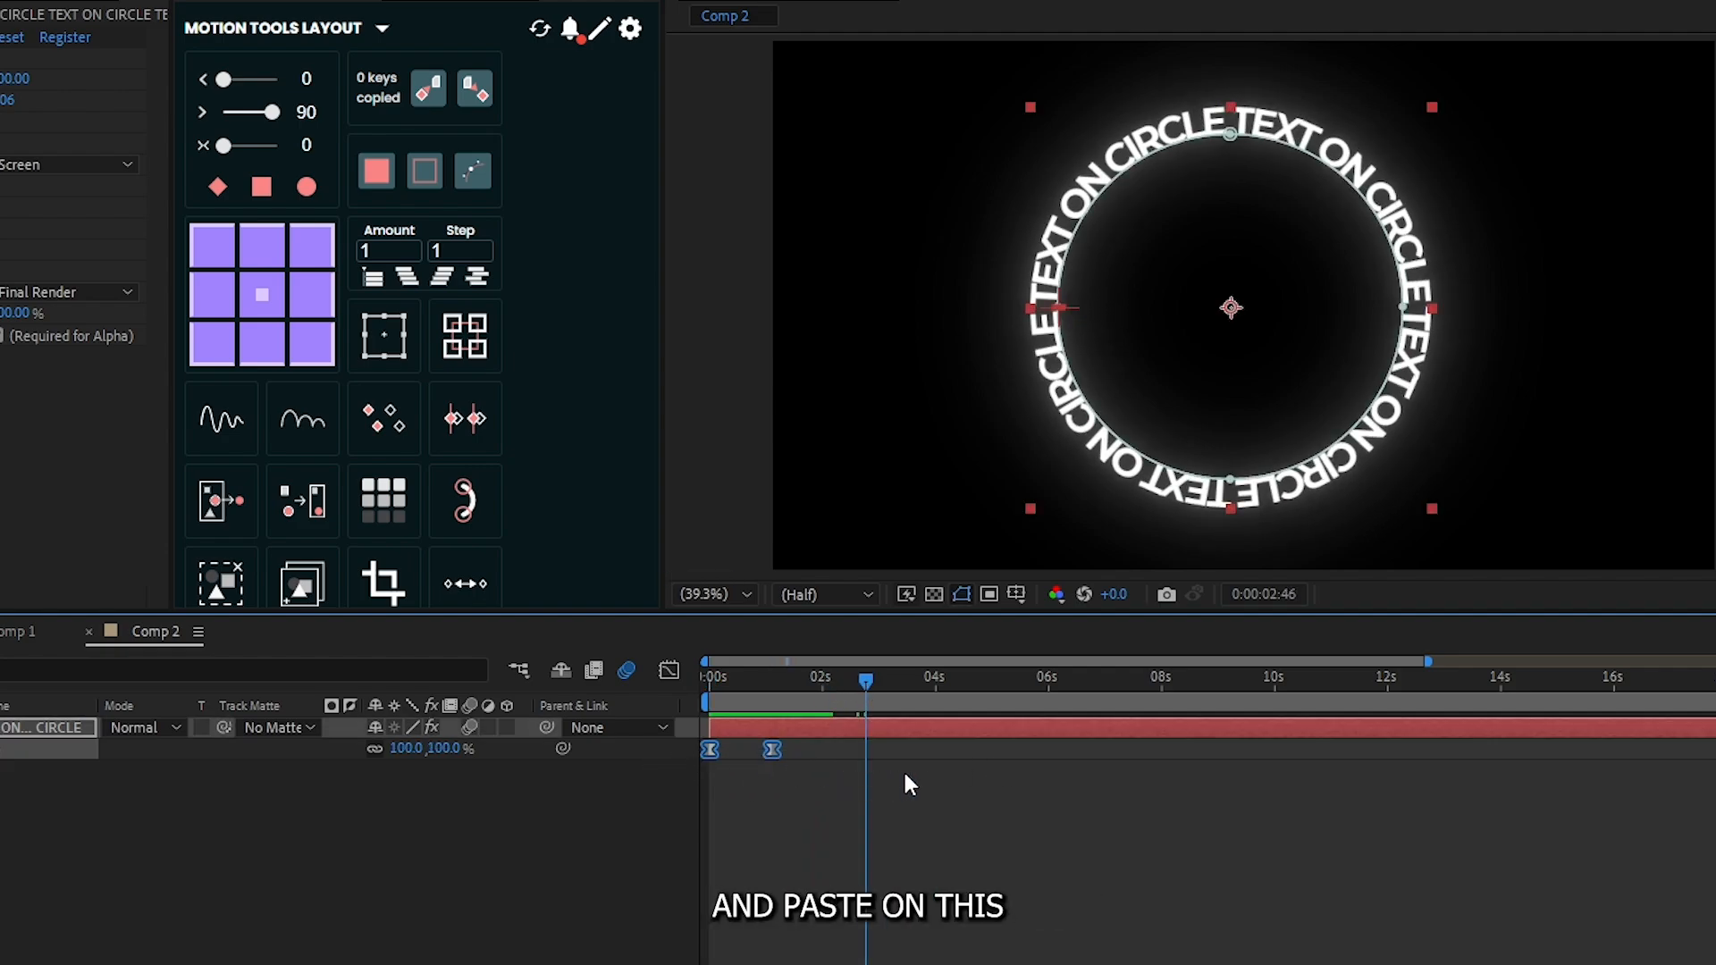
- Time-reverse the pasted scale keyframes so the text shrinks away again
{"action": "right_click", "coordinate": [929, 751]}
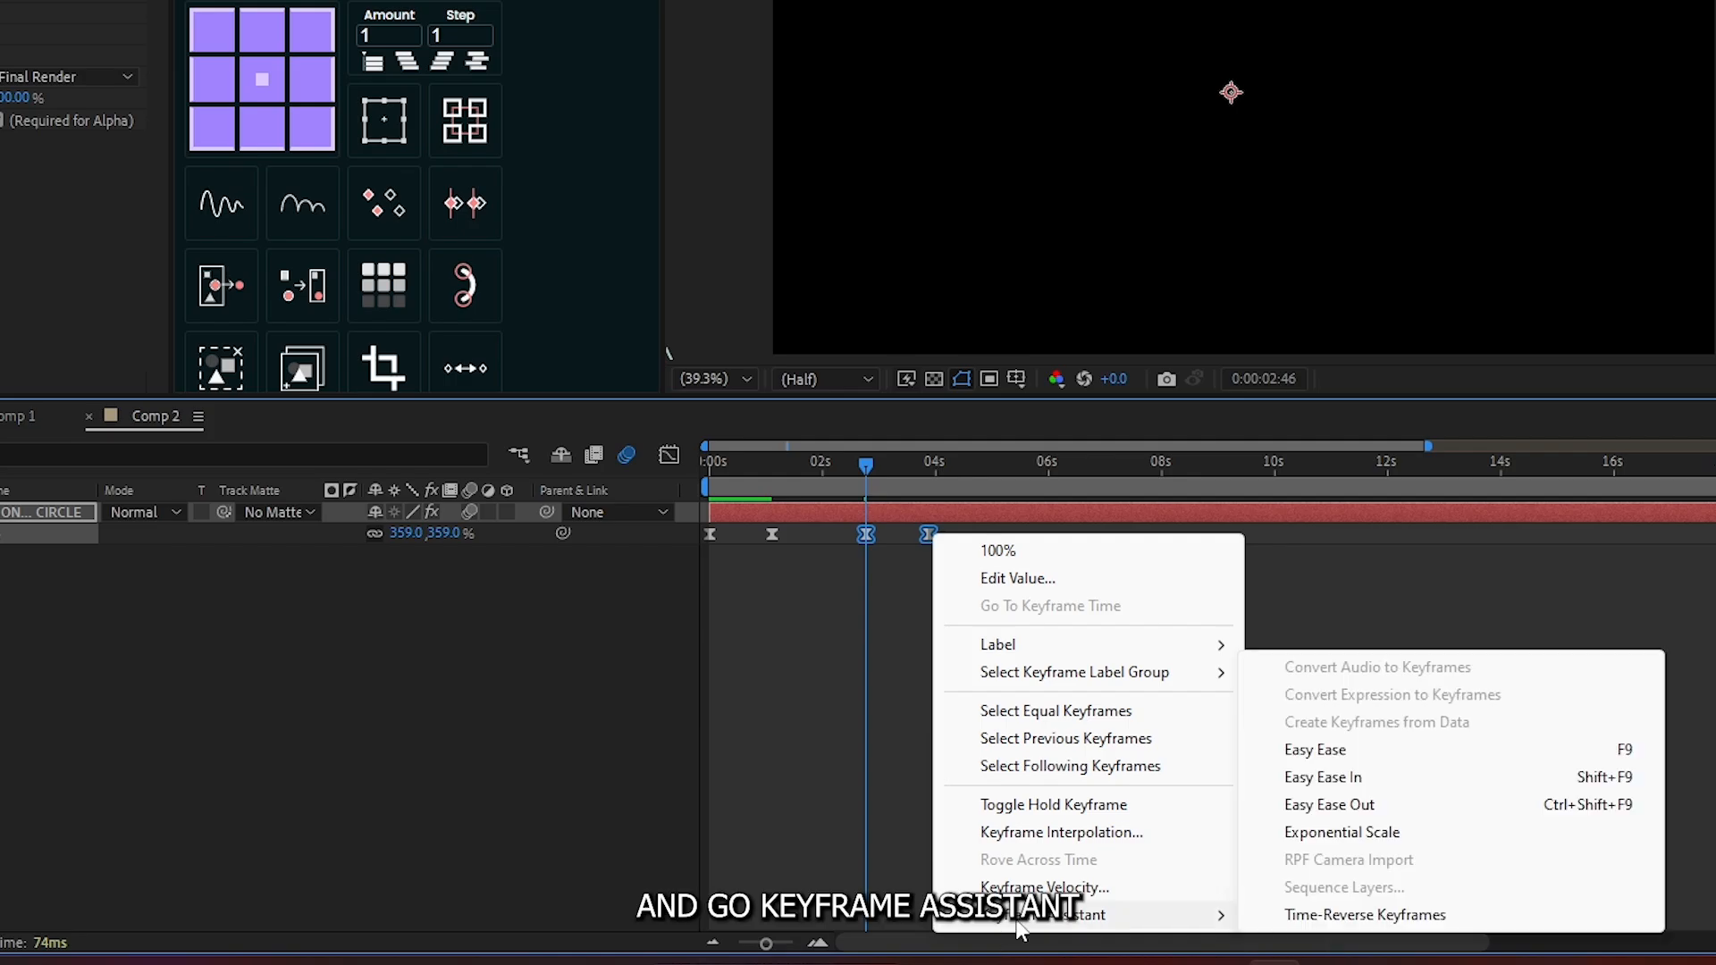
{"action": "mouse_move", "coordinate": [1364, 915]}
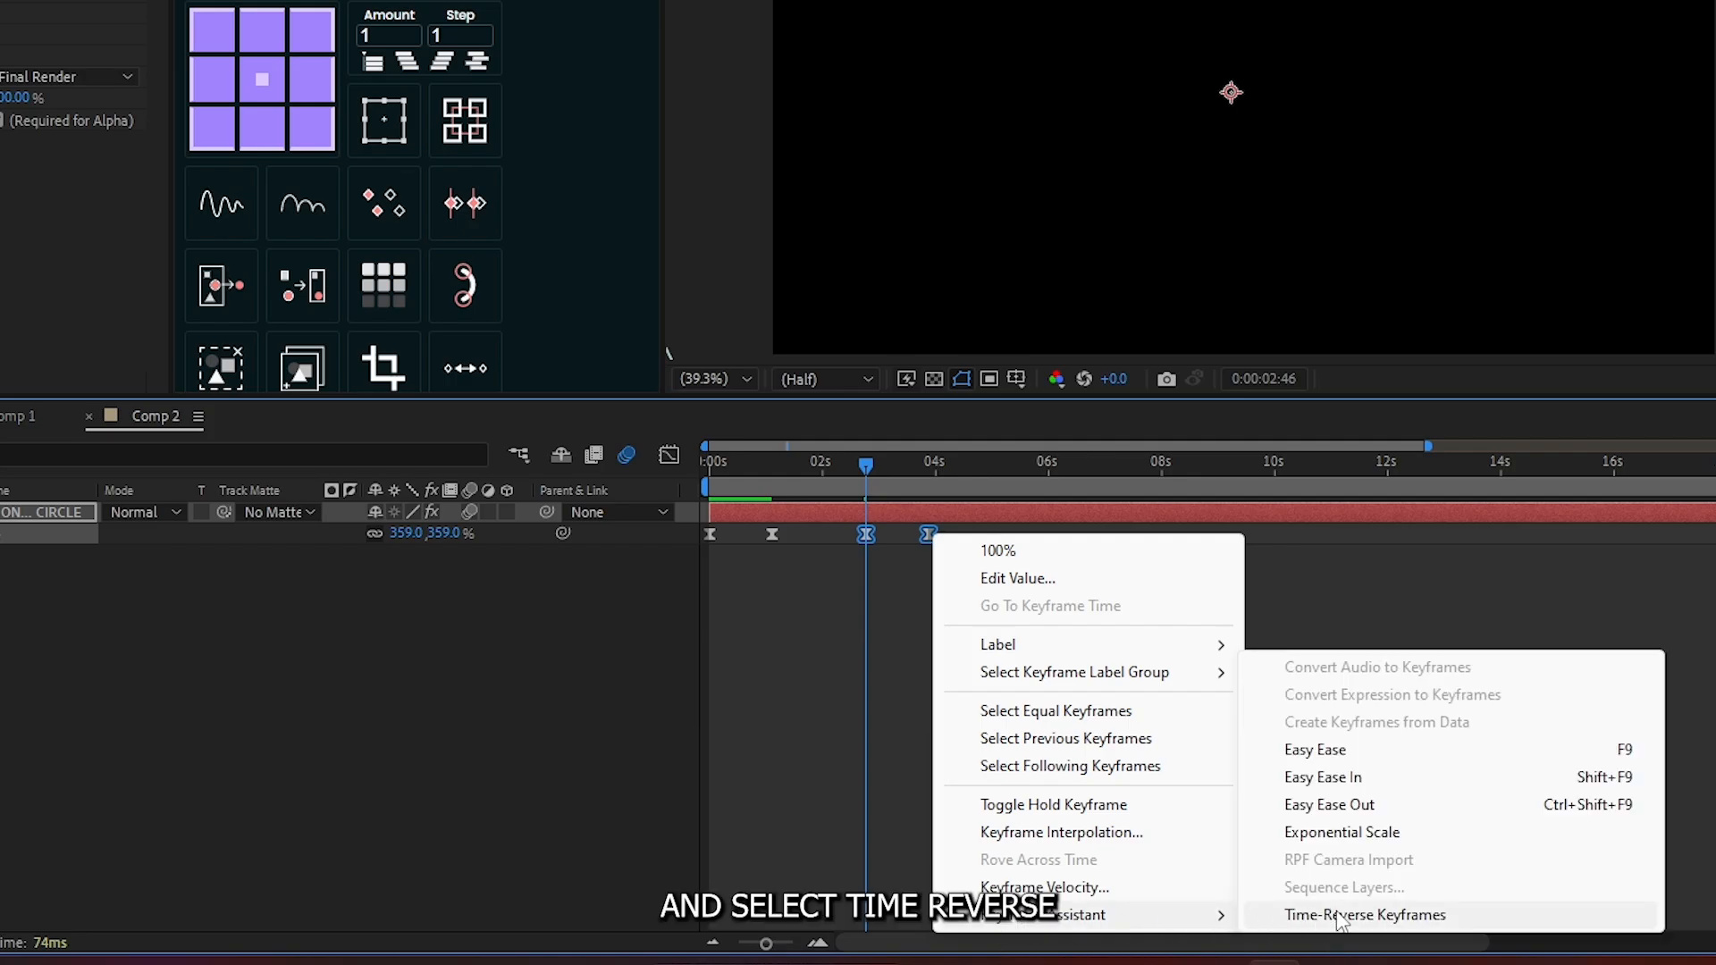
{"action": "left_click", "coordinate": [1363, 913]}
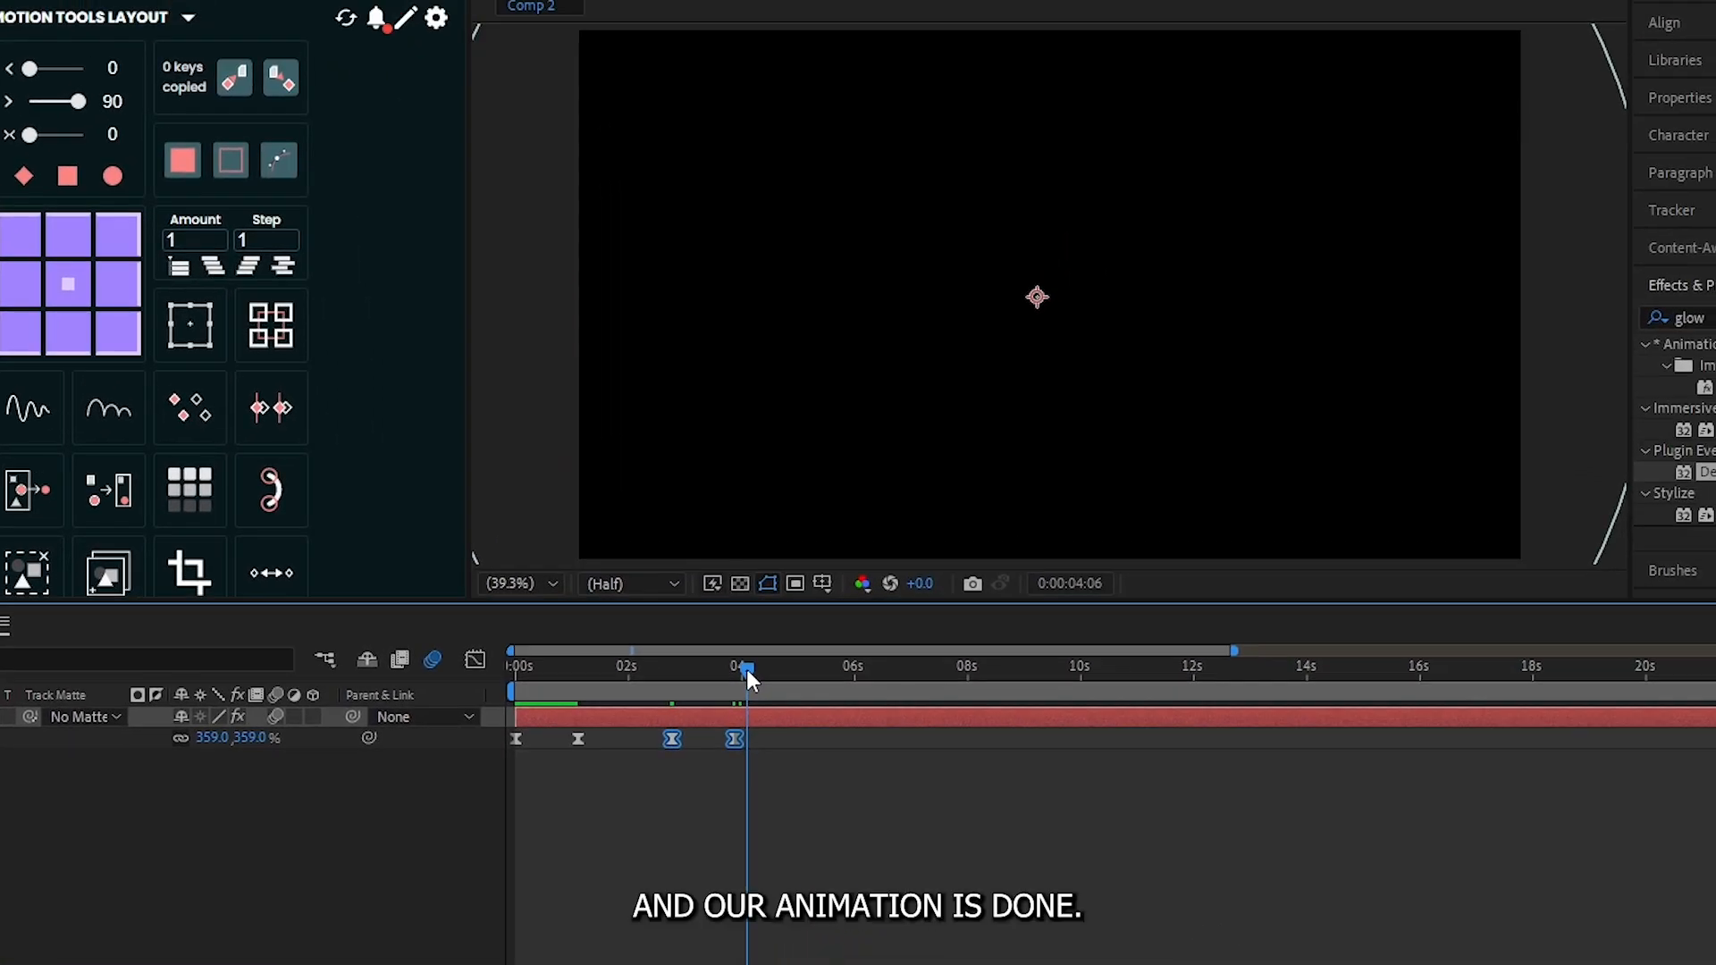